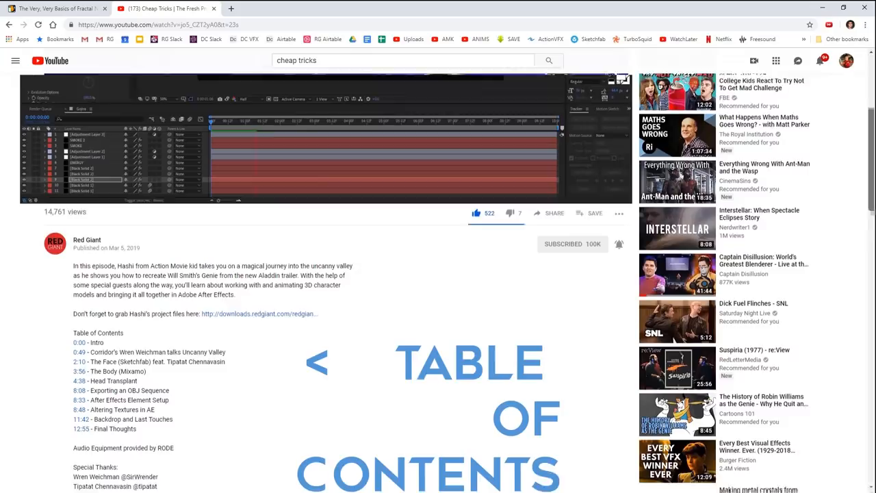
# Switch to the 'File delivery from Red Giant' tab and browse the green-screen warrior clip thumbnails
pyautogui.scroll(-3)
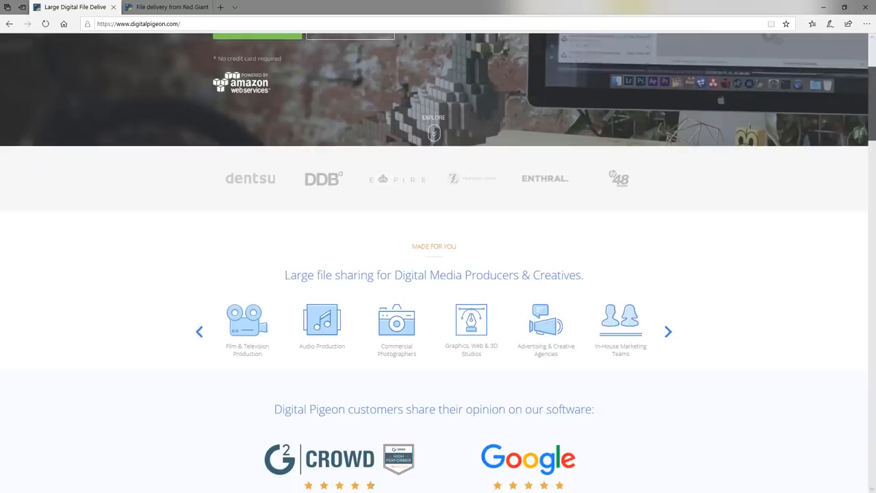
pyautogui.click(166, 7)
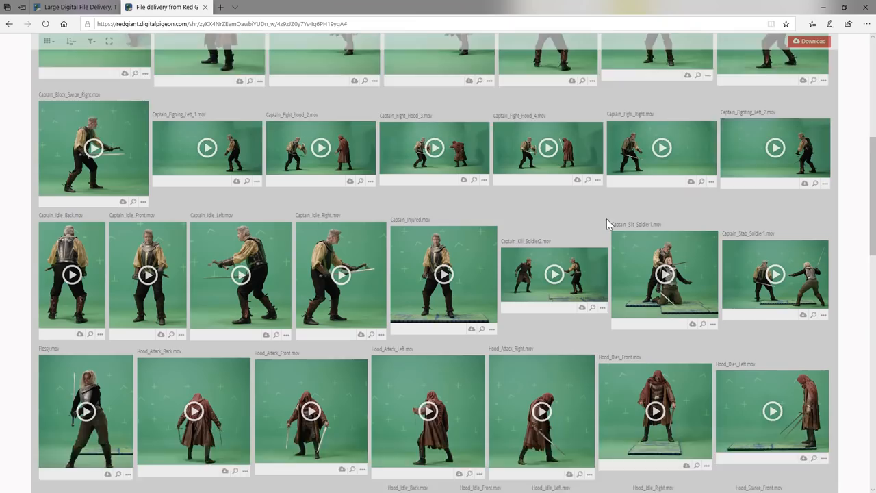
pyautogui.scroll(-3)
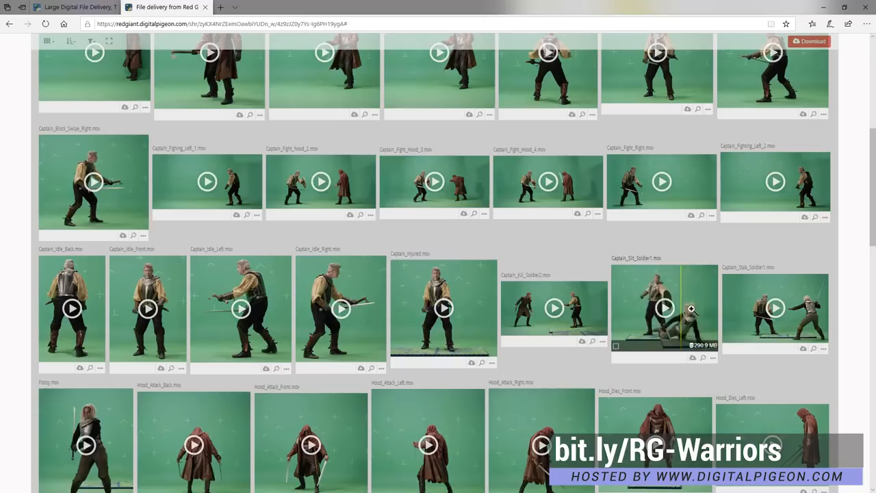
pyautogui.scroll(-3)
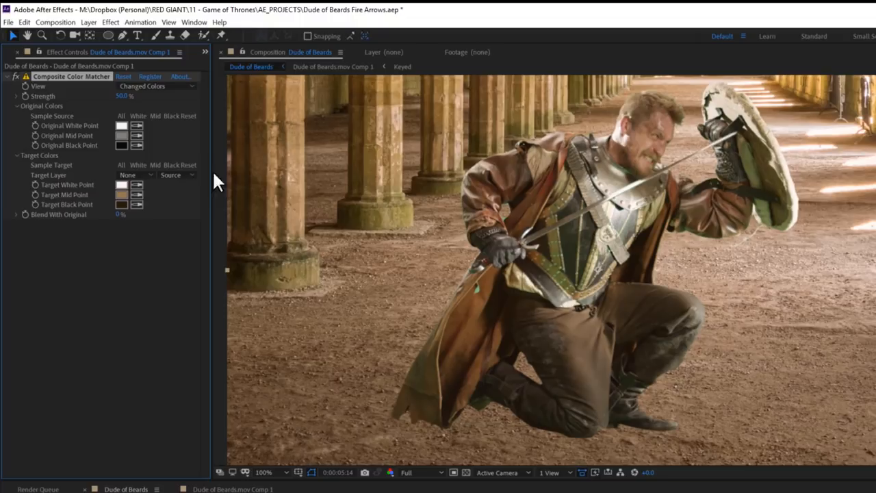
# Set Composite Color Matcher Strength to 67% and add Shadow to Dude of Beards.mov Comp 1
pyautogui.click(121, 194)
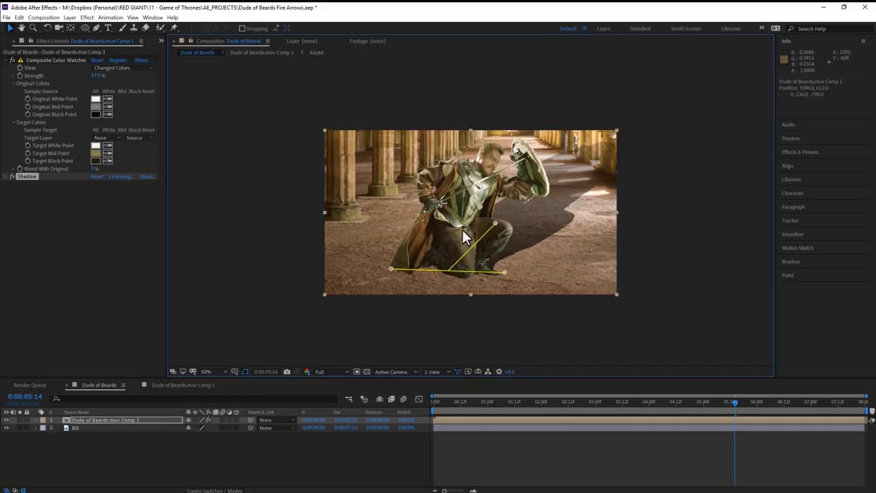
pyautogui.click(123, 208)
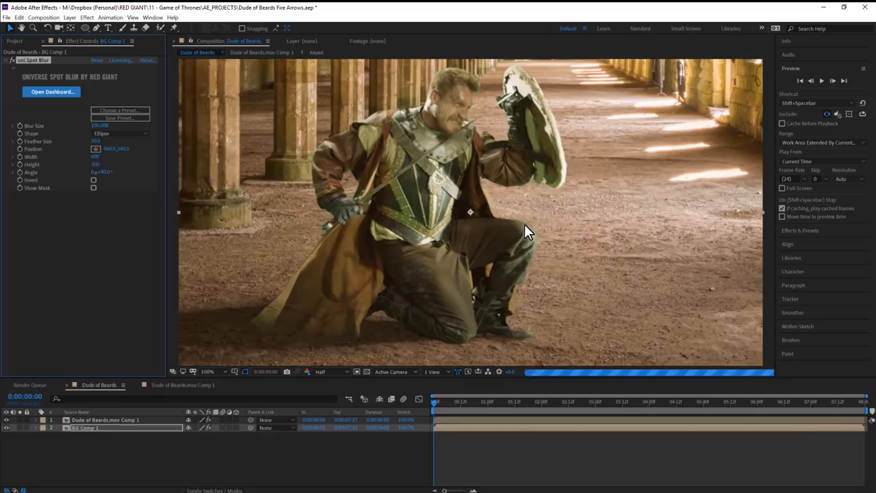
# Preview the composite with Universe Spot Blur applied to BG Comp 1
pyautogui.click(207, 371)
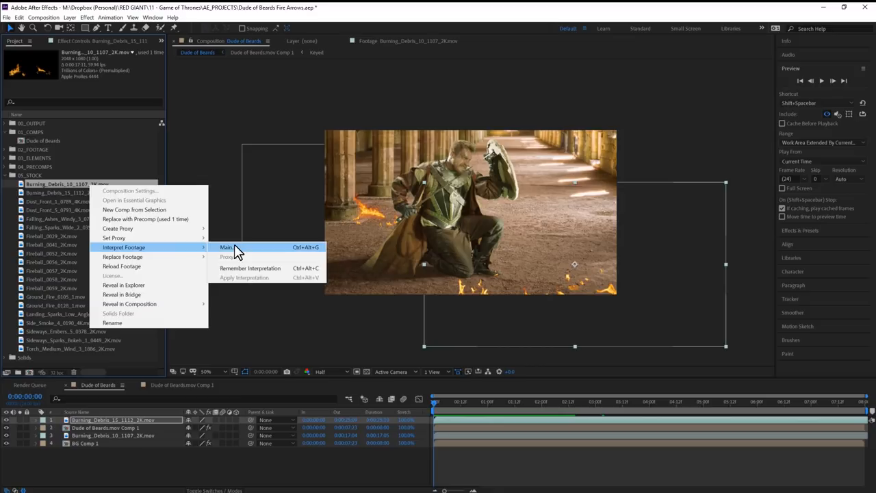
# Remember the footage interpretation of Burning_Debris_10_1107_2K.mov
pyautogui.click(227, 247)
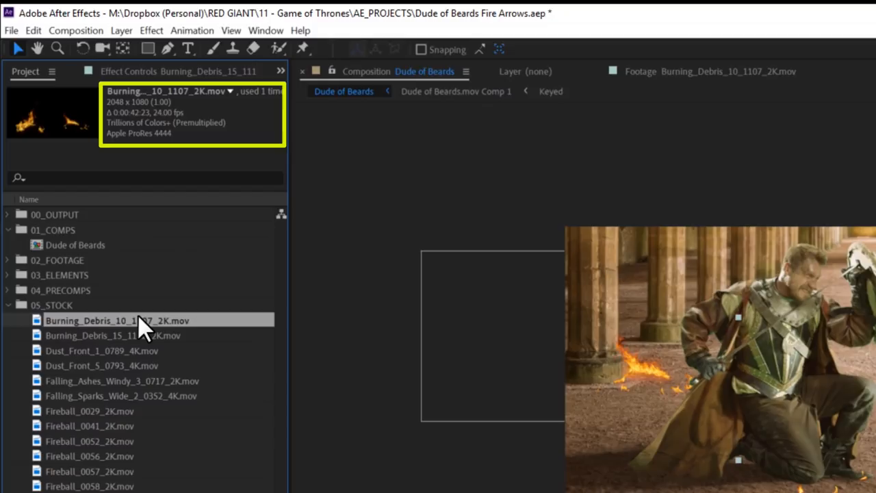
pyautogui.rightClick(117, 320)
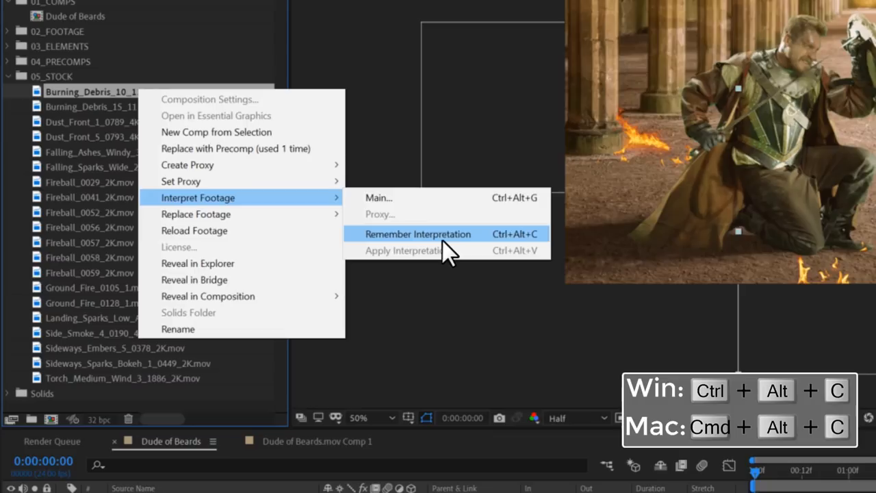
pyautogui.click(418, 233)
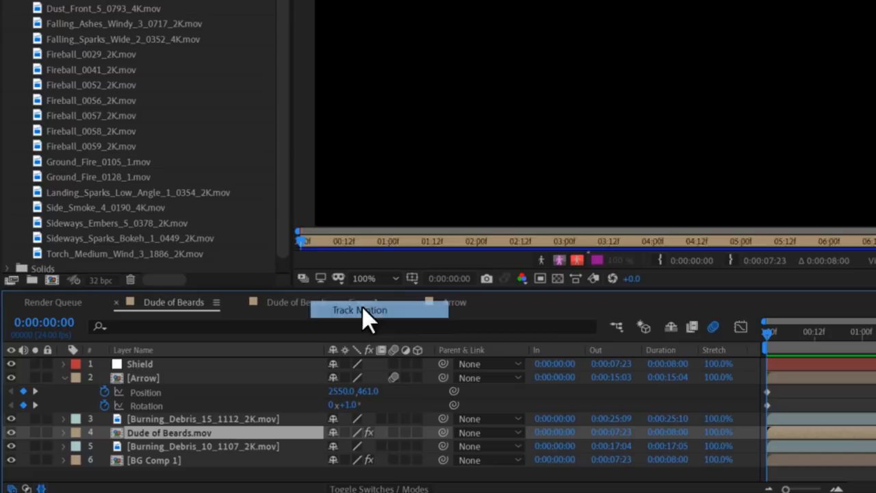
# Start a Track Motion tracker on the Dude of Beards.mov layer
pyautogui.click(359, 310)
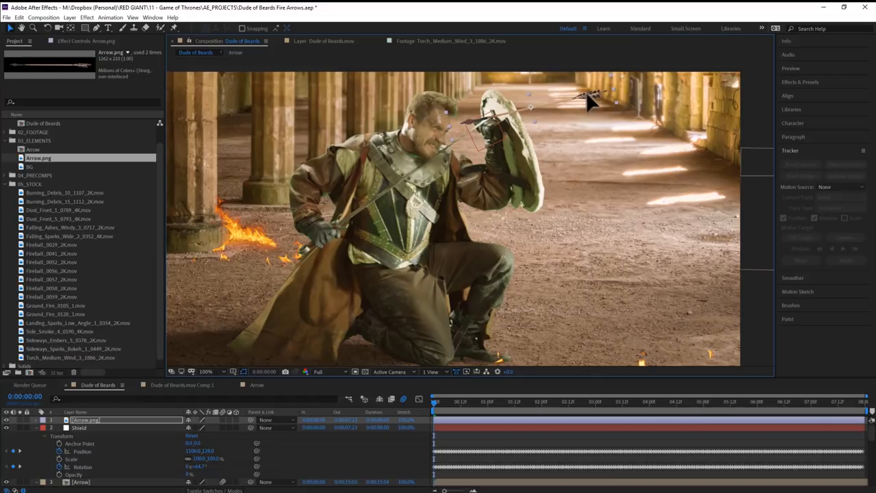
# Duplicate the Arrow.png layers, keyframe Position and Rotation, and parent them to Shield
pyautogui.click(86, 17)
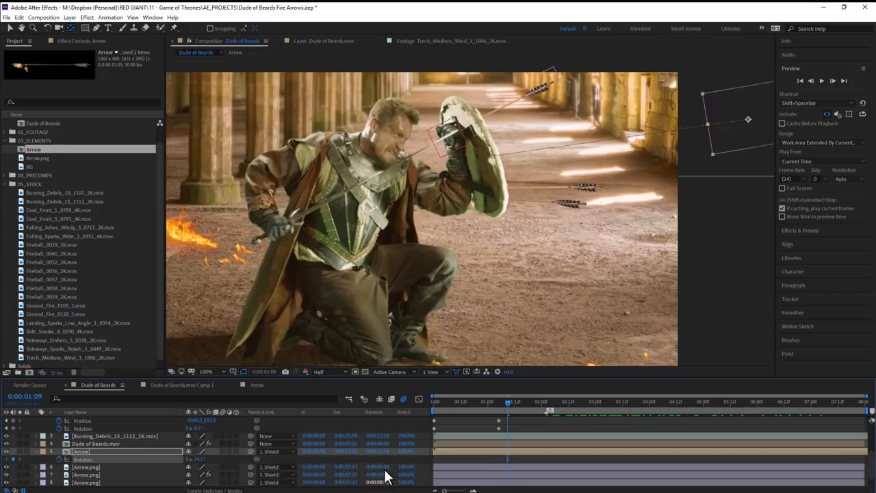
pyautogui.click(17, 450)
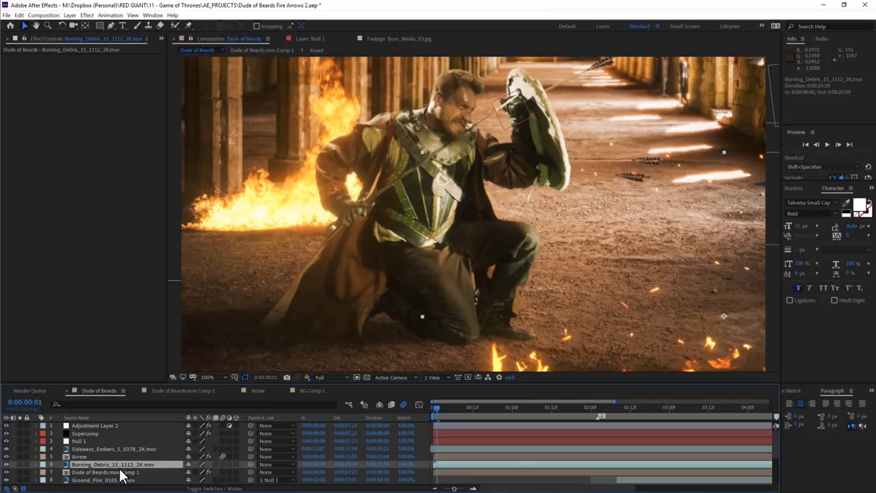
# Add Burning_Debris, Ground_Fire and Sideways_Embers layers plus a Null, Supercomp and adjustment layer
pyautogui.click(106, 472)
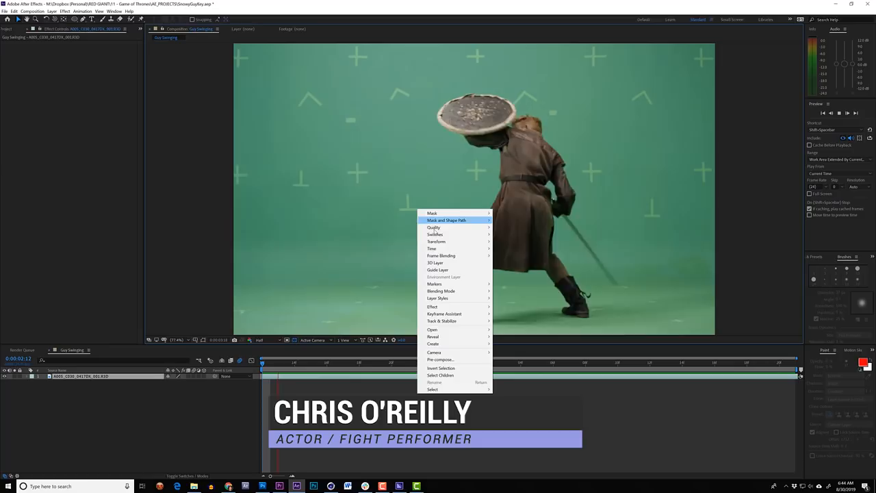
# Key Guy Swinging into the Scene comp and apply Curves and Color Matcher
pyautogui.click(432, 306)
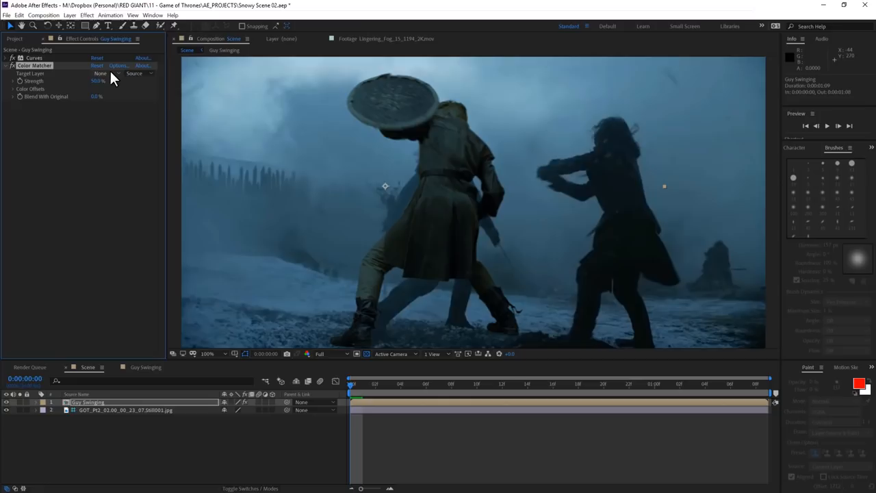
pyautogui.click(103, 73)
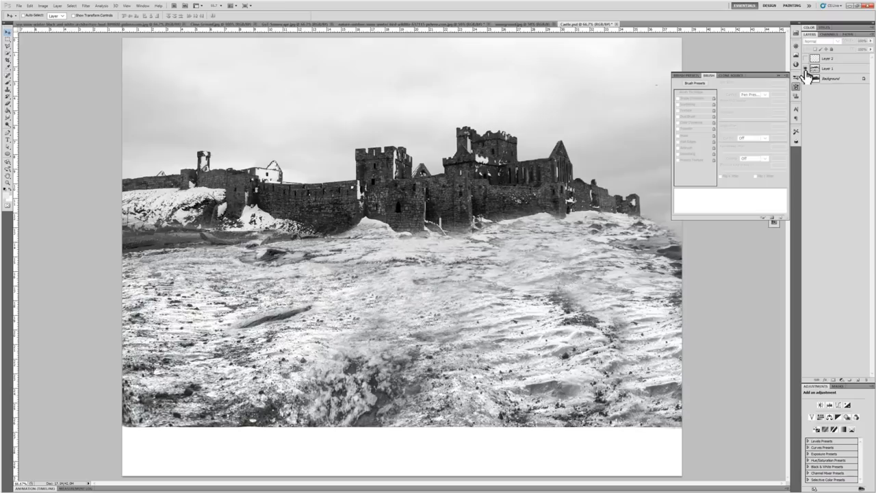
# Stack and mask the castle and snow images into one grayscale matte painting
pyautogui.click(828, 58)
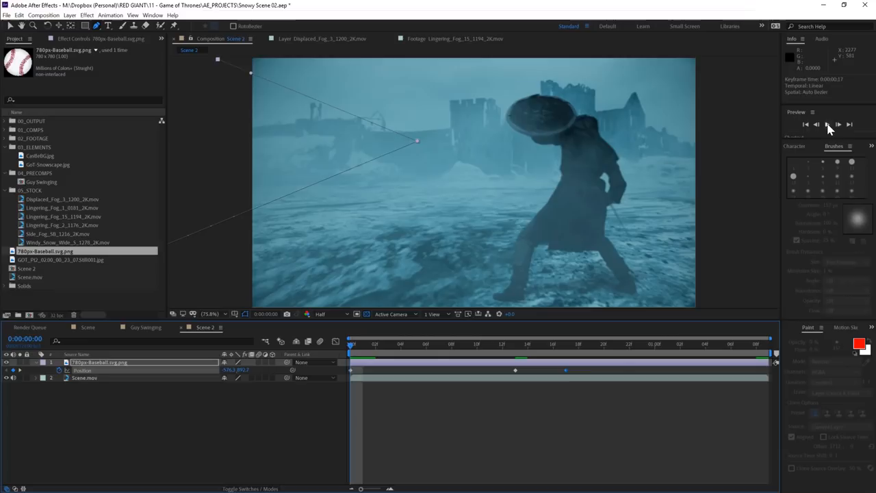
# Keyframe the baseball layer's Position at several times and preview the motion
pyautogui.click(827, 124)
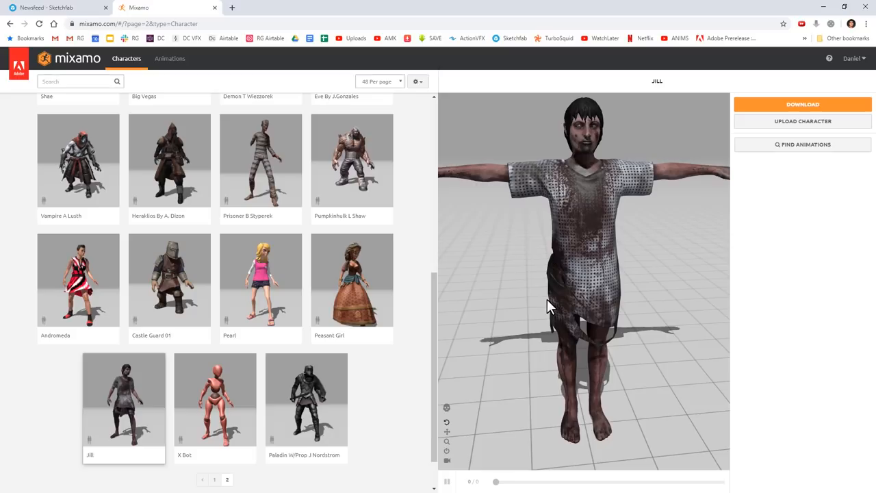
# Show the Jill character from page 2 of Mixamo's character library in the viewer
pyautogui.click(51, 7)
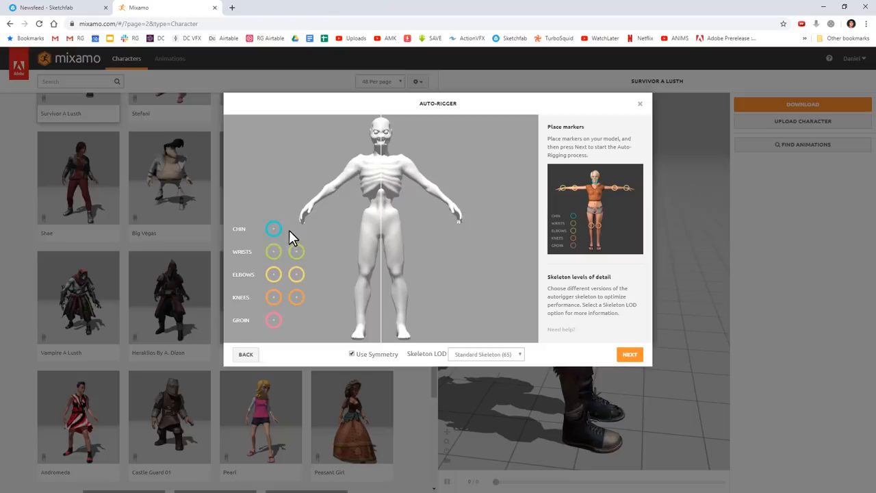
# Upload the skeleton model file and continue to the Auto-Rigger's Place Markers screen
pyautogui.click(628, 354)
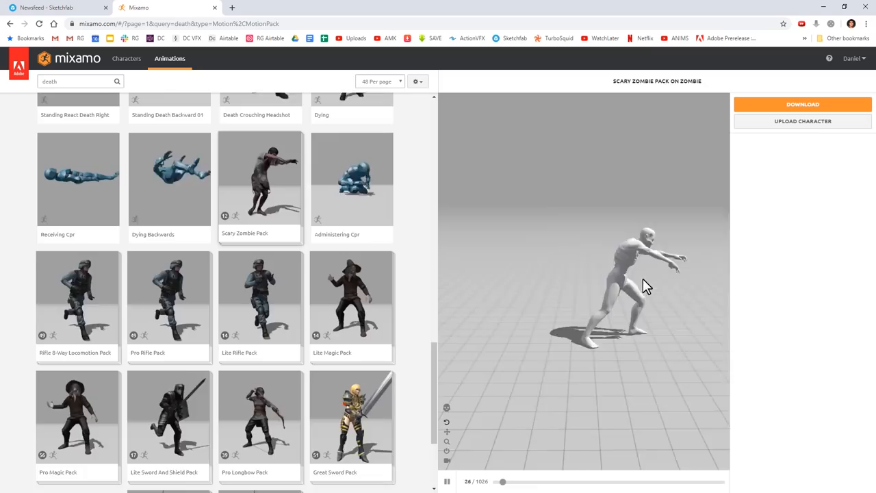
# Search Mixamo animations for 'zombie' and trim the Zombie Attack motion's kept frames
pyautogui.write('zombie')
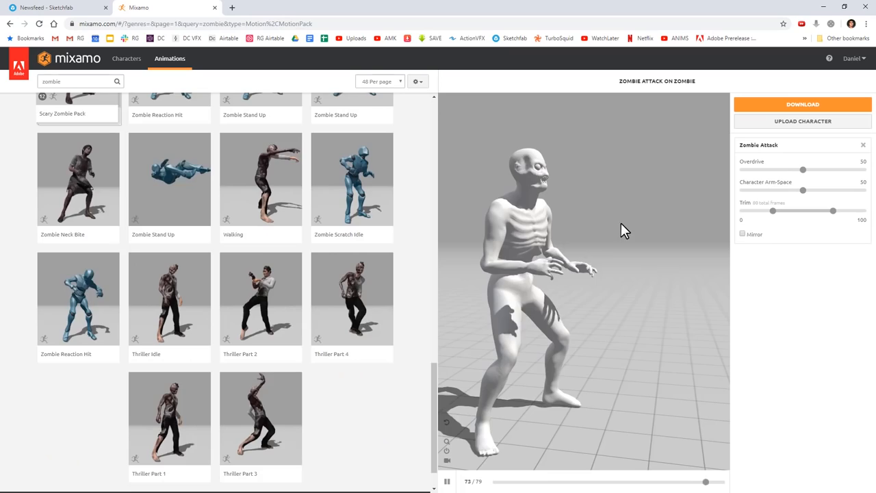
pyautogui.moveTo(803, 190); pyautogui.dragTo(844, 190)
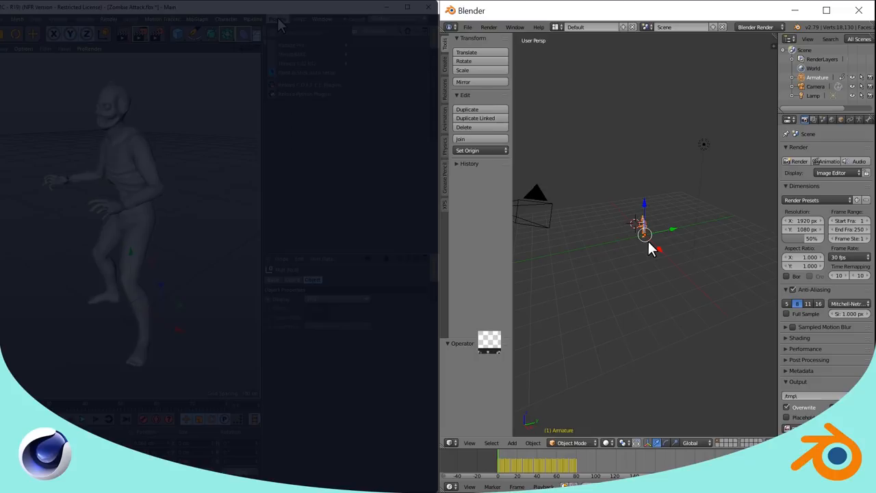
# Launch SteadyBAKE xREC and set the Wavefront OBJ export options for the WightFight folder
pyautogui.click(170, 30)
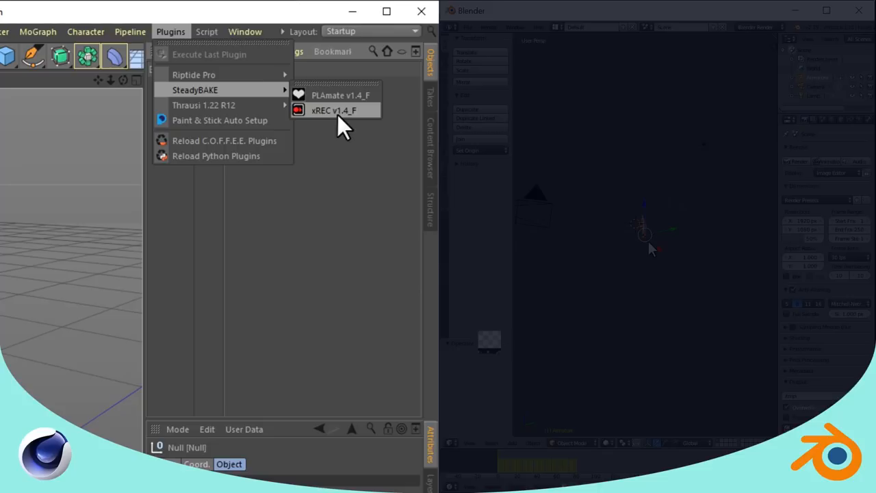
pyautogui.click(333, 110)
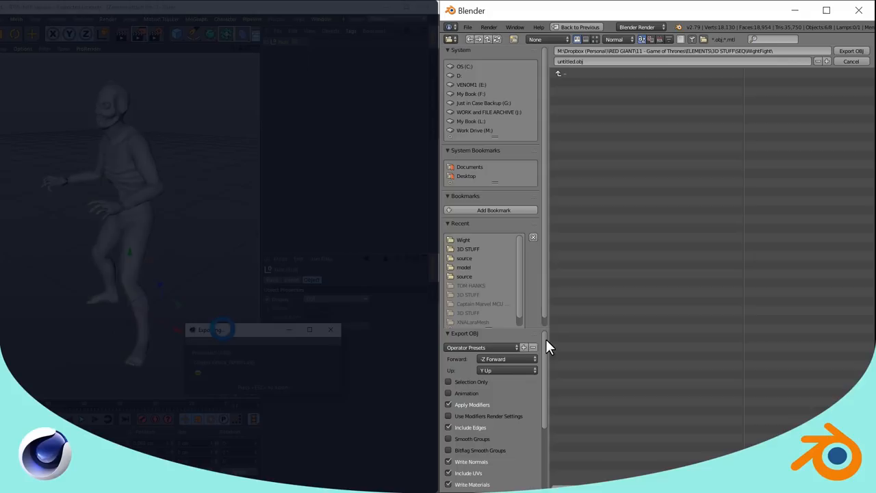
pyautogui.click(850, 51)
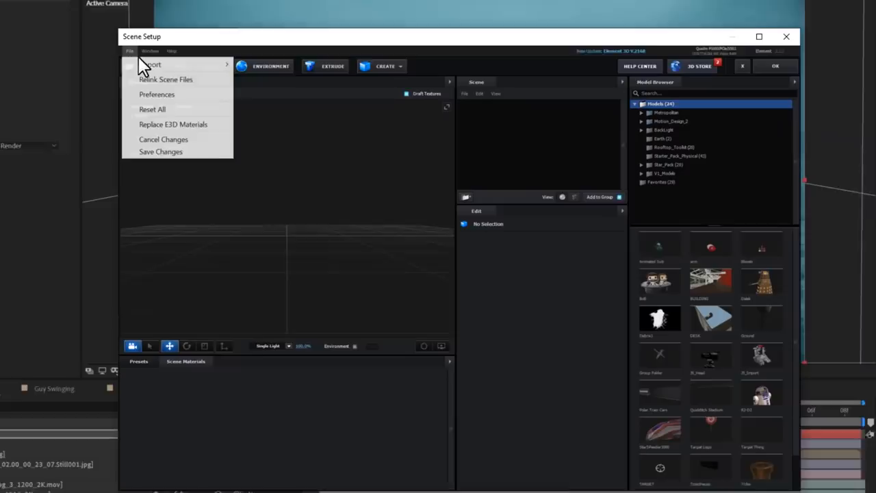
# Import untitled_000001.obj as a 3D sequence into Element 3D and open a texture channel
pyautogui.click(152, 64)
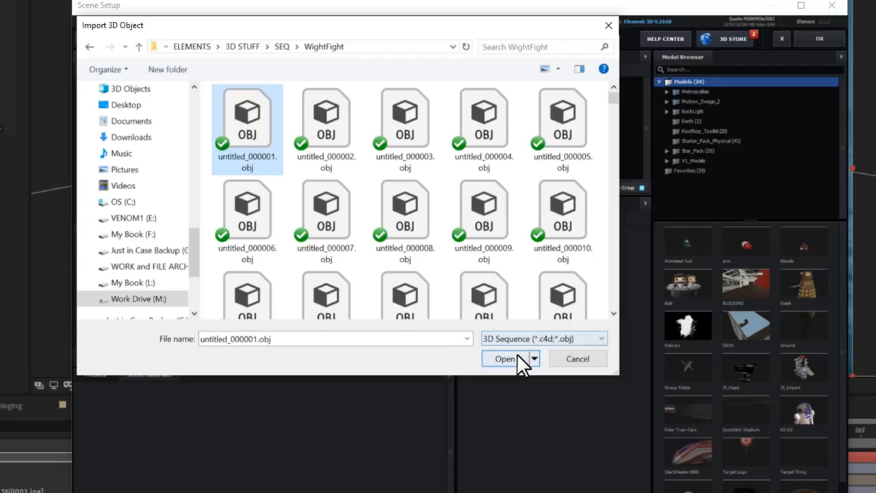
pyautogui.click(505, 359)
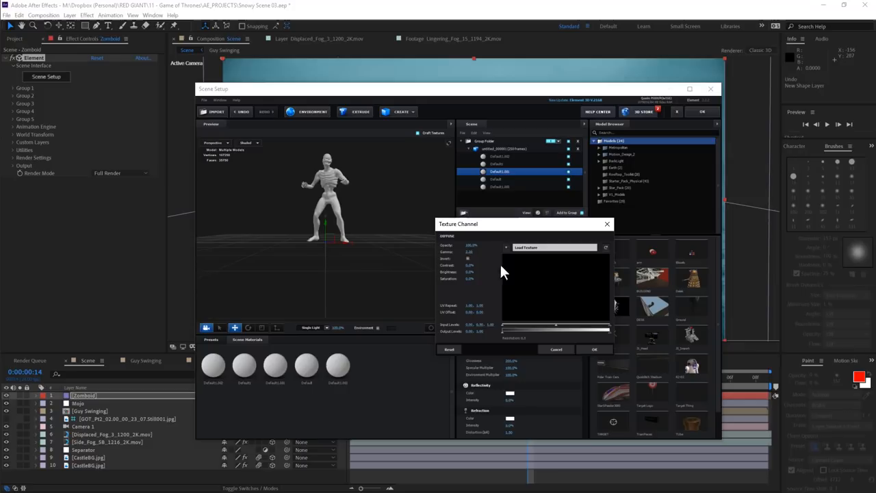
pyautogui.click(594, 349)
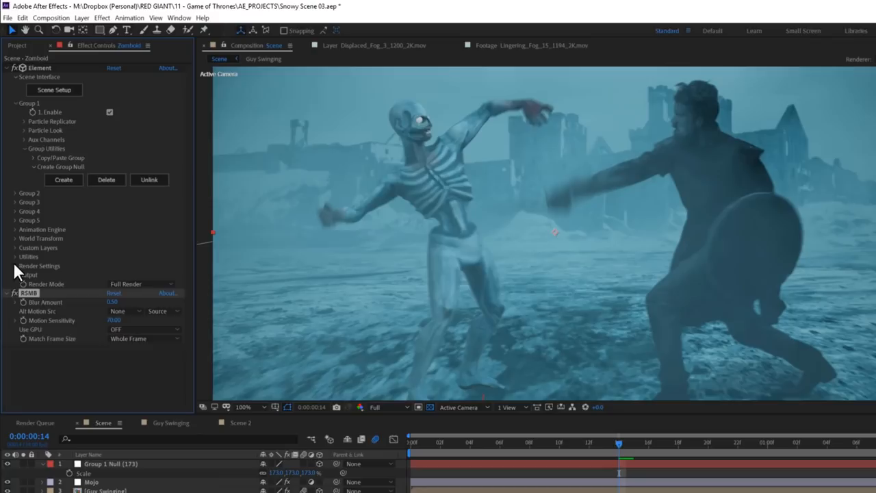
# Enable Use Comp Lights and SSAO ambient occlusion in Element's Render Settings
pyautogui.click(15, 265)
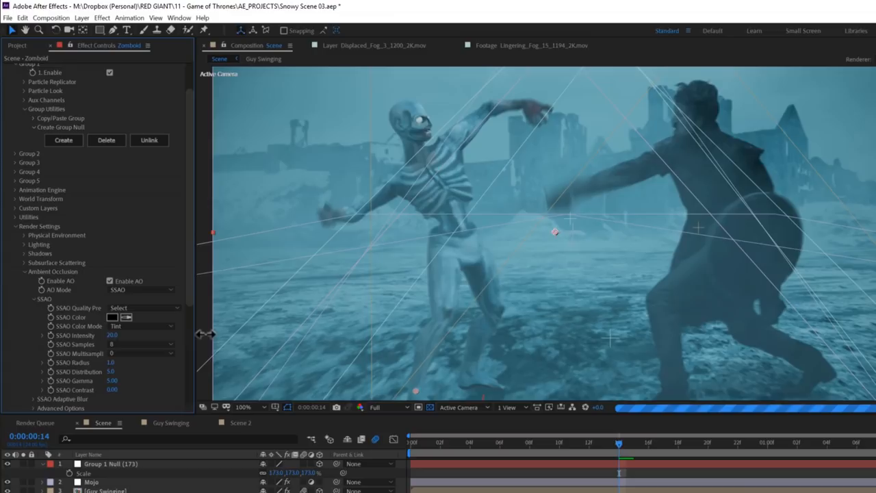
pyautogui.click(16, 244)
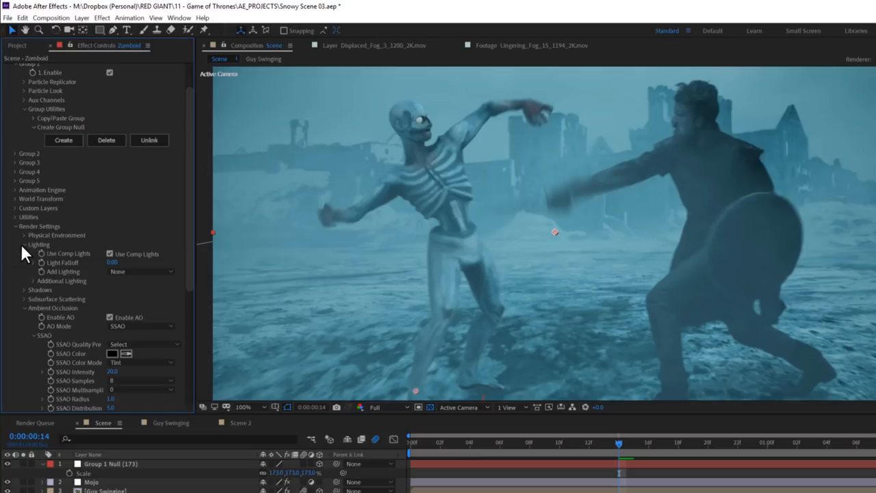
pyautogui.click(24, 234)
pyautogui.write('0')
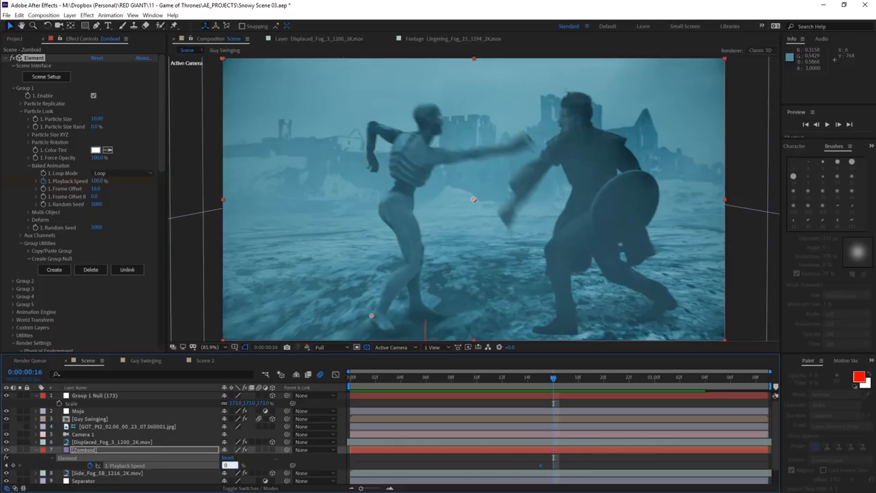
# Keyframe the skeleton's Baked Animation Playback Speed at 0 on frame 16
pyautogui.press('space')
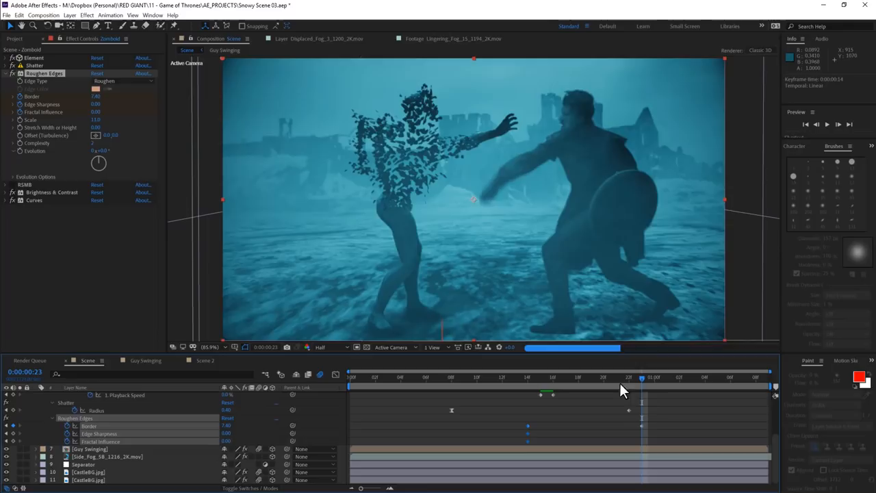
# Preview a later break-up frame and adjust Bevel Alpha on the Zomboid fragments
pyautogui.click(516, 387)
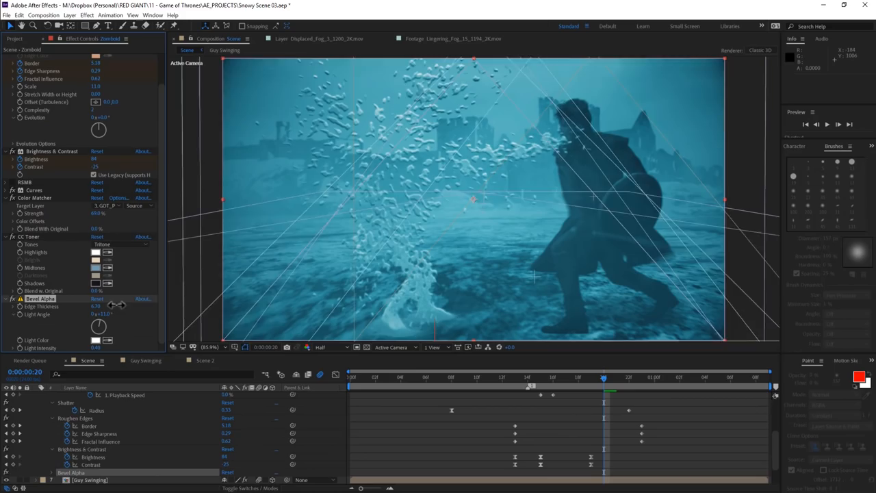
pyautogui.click(825, 124)
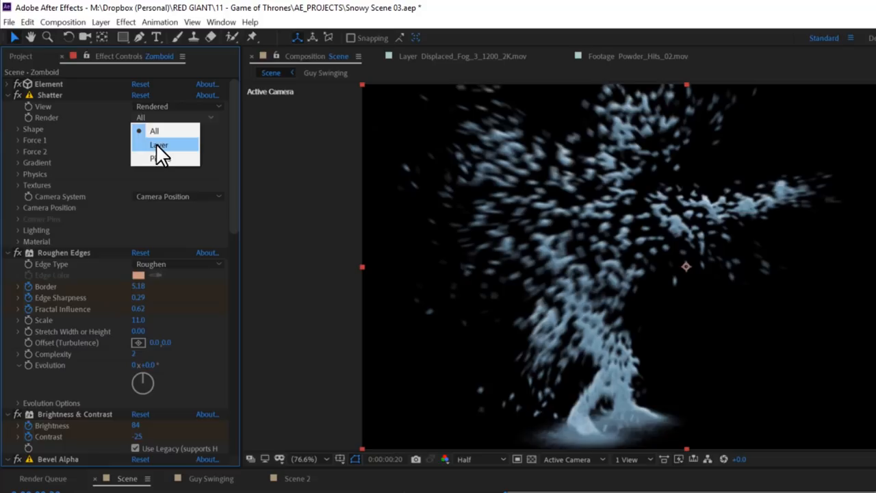
# Change the Shatter Render option from All so only flying fragments render
pyautogui.click(158, 159)
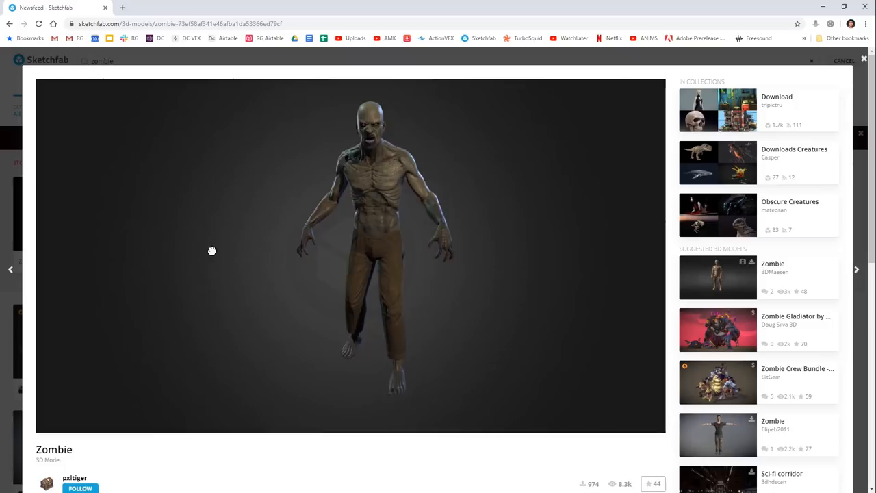
# Close the Sketchfab zombie preview and open the Zombie Walk model from the results
pyautogui.click(841, 60)
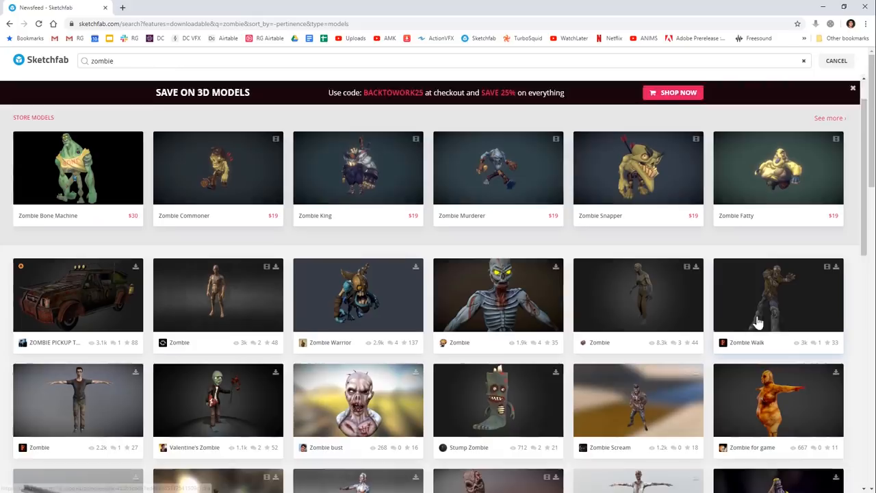
pyautogui.click(164, 8)
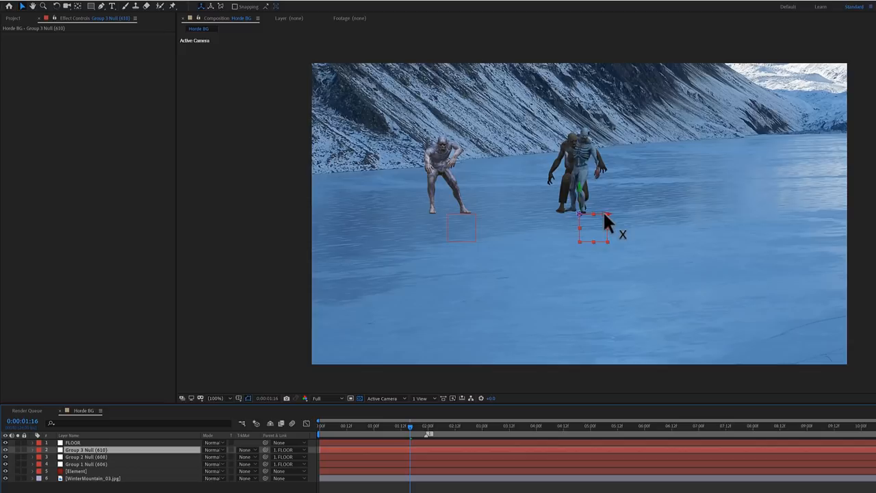
# Move the Group 3 Null in the viewer to stand its creature on the ice
pyautogui.click(77, 471)
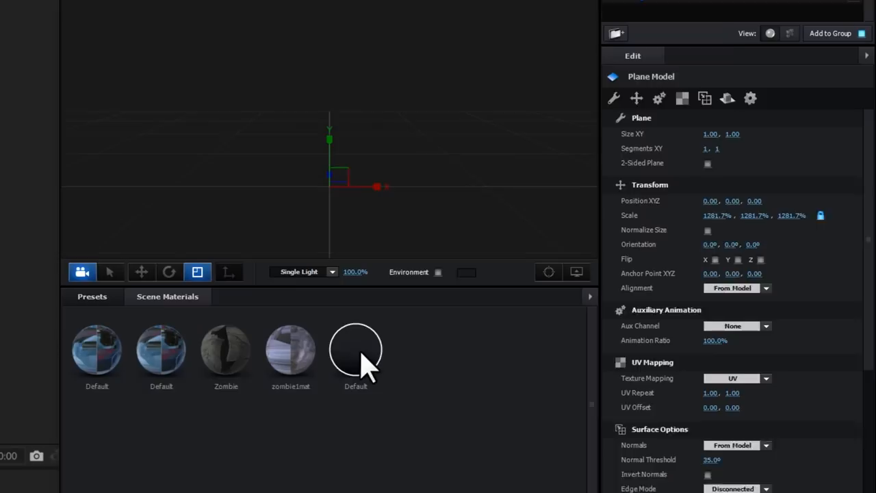
# Add a Plane Model in Element 3D Scene Setup, scaled to 1281.7%
pyautogui.click(355, 345)
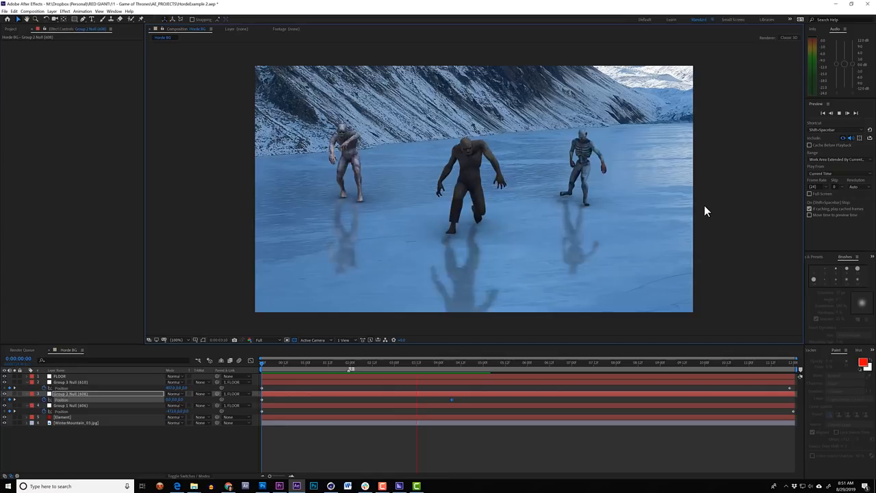
# Exit Element 3D and preview the walking zombies reflected in the frozen lake
pyautogui.click(319, 363)
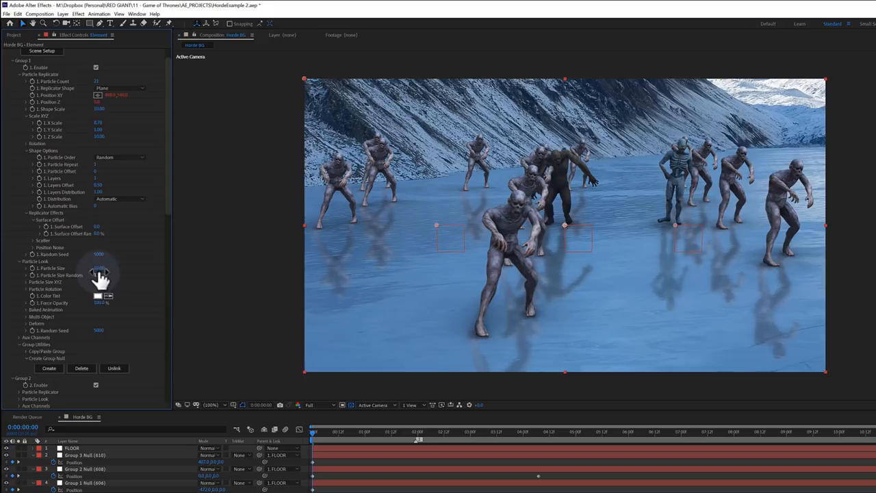
pyautogui.click(20, 309)
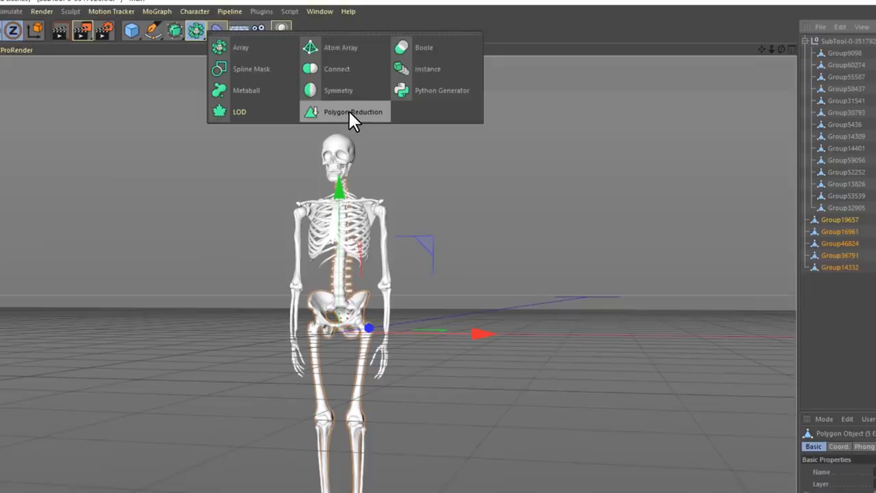
# Add a Polygon Reduction generator to the skeleton from the generators menu
pyautogui.click(352, 111)
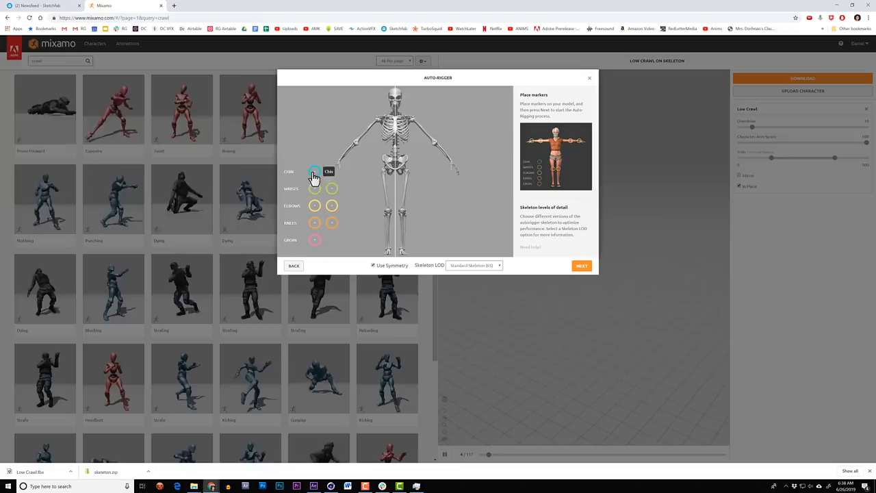
# Place the chin marker, confirm the auto-rig and choose the Zombie Crawl animation
pyautogui.click(581, 266)
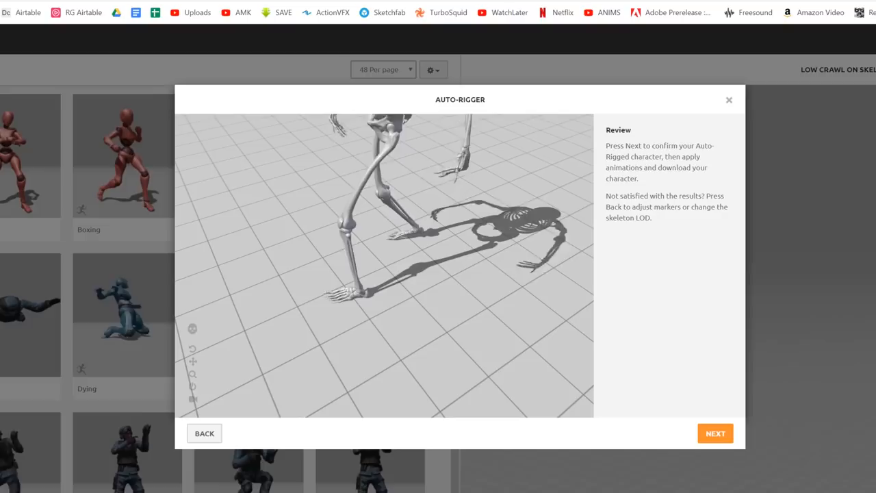
pyautogui.click(715, 433)
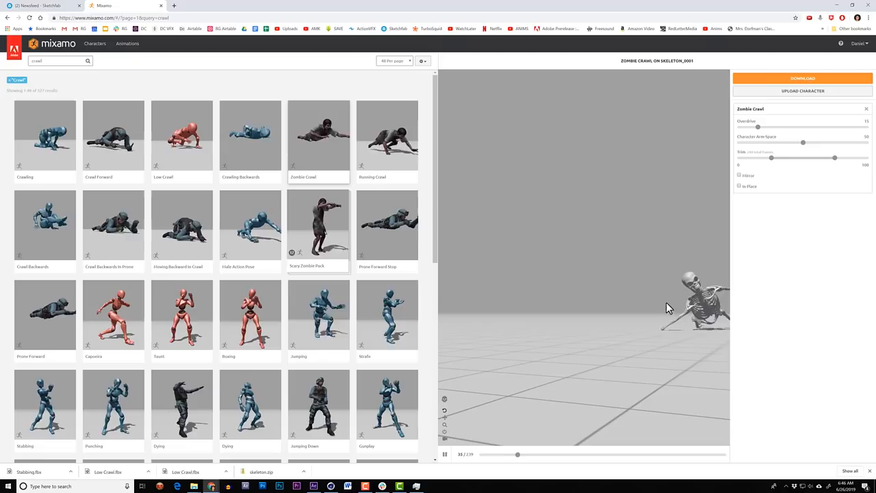
pyautogui.click(802, 78)
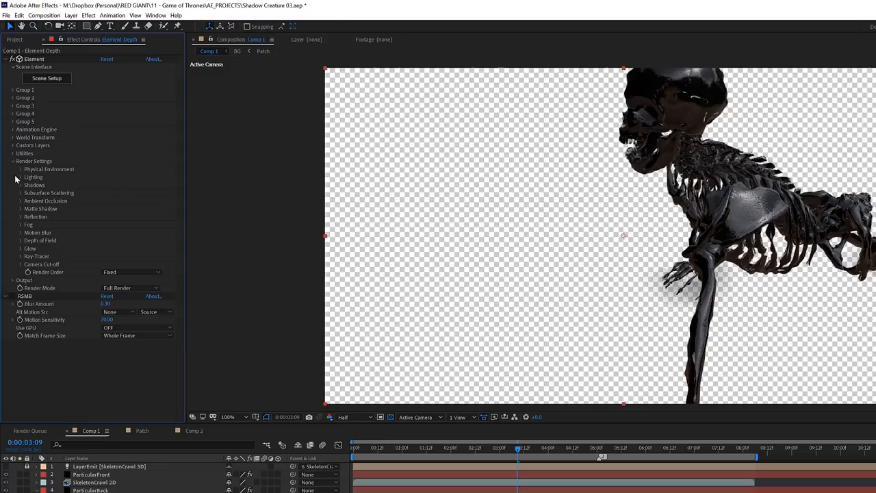
# Inspect the skeleton on the tracked grid around 4:13, then return to Active Camera view
pyautogui.click(13, 280)
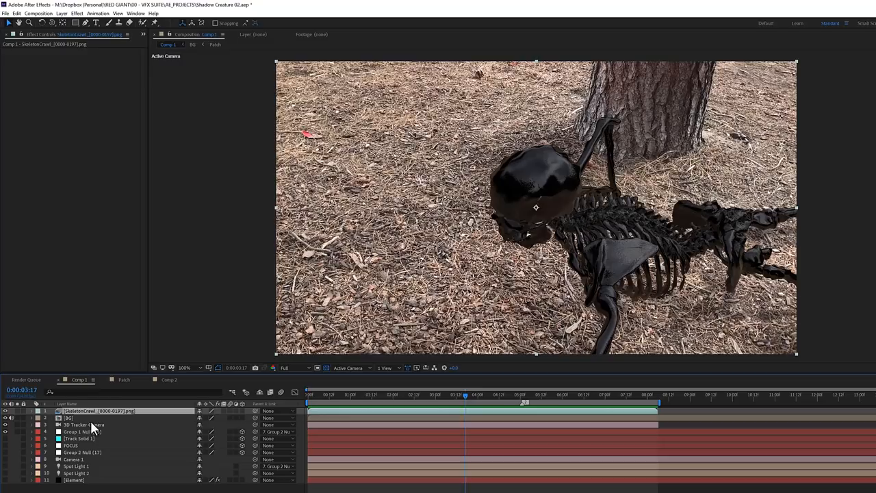
pyautogui.click(84, 424)
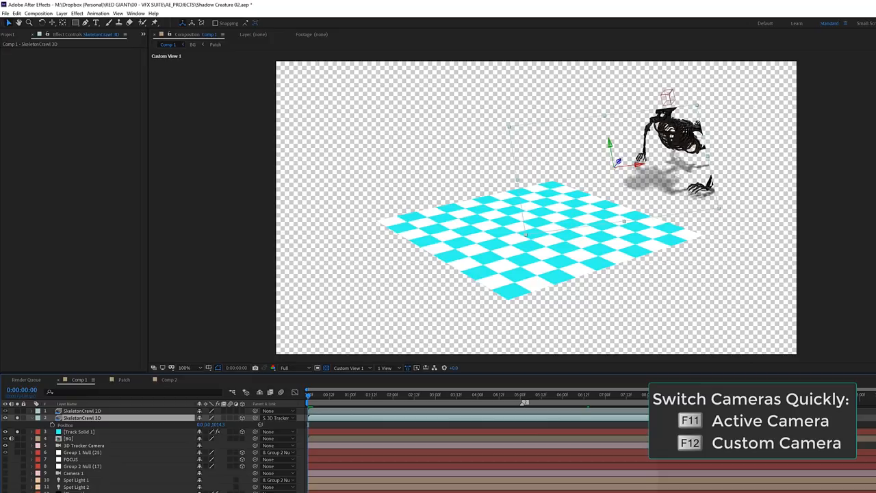
pyautogui.click(500, 394)
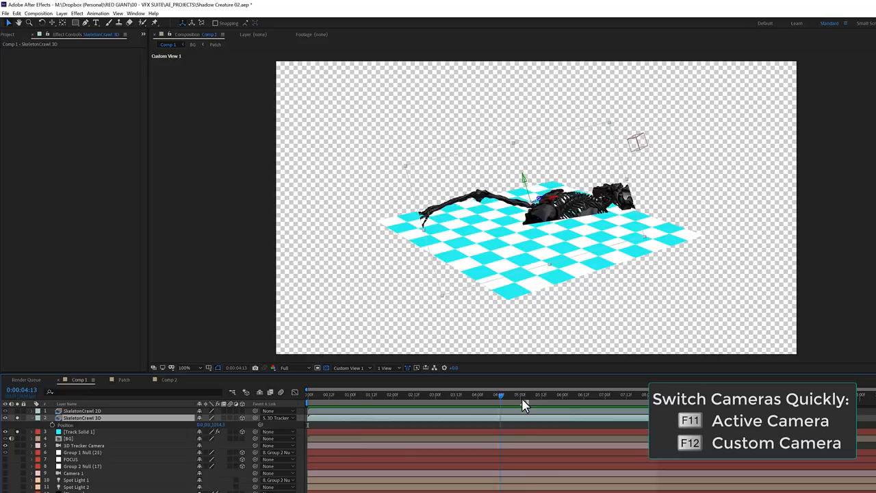
pyautogui.press('f11')
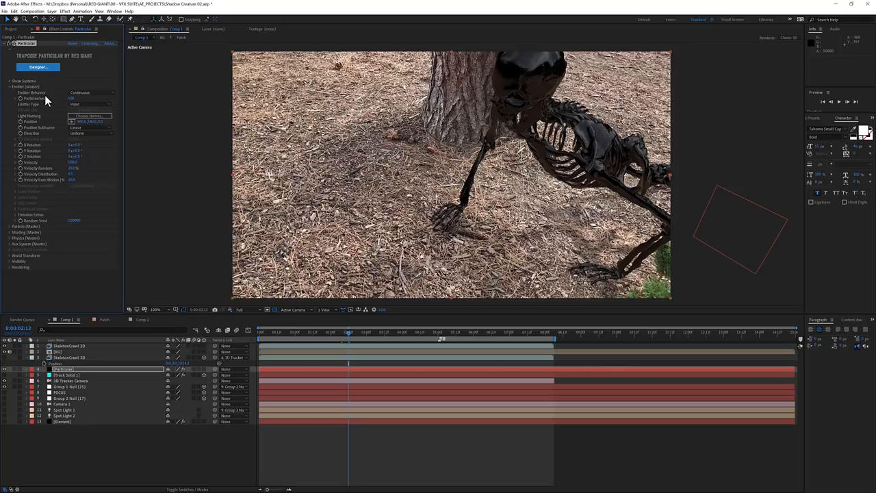
# Set Particular's Emitter Type to Layer with SkeletonCrawl 3D as the Layer Emitter
pyautogui.click(89, 104)
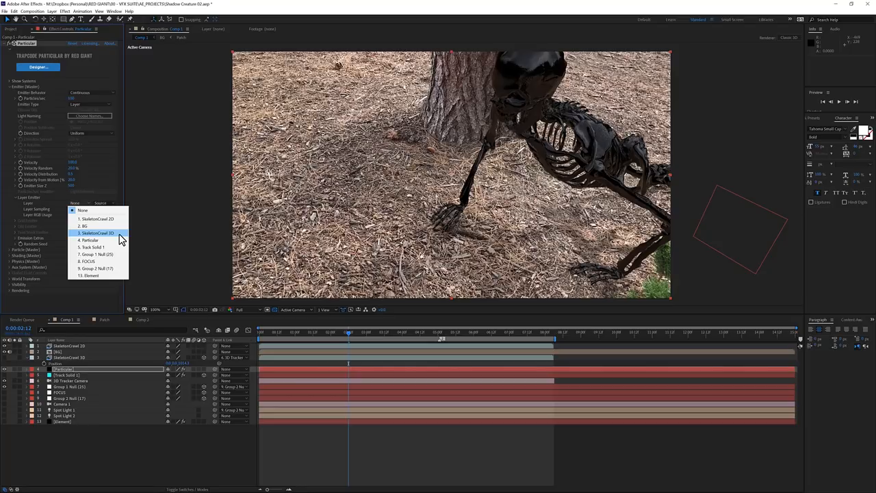
pyautogui.click(93, 247)
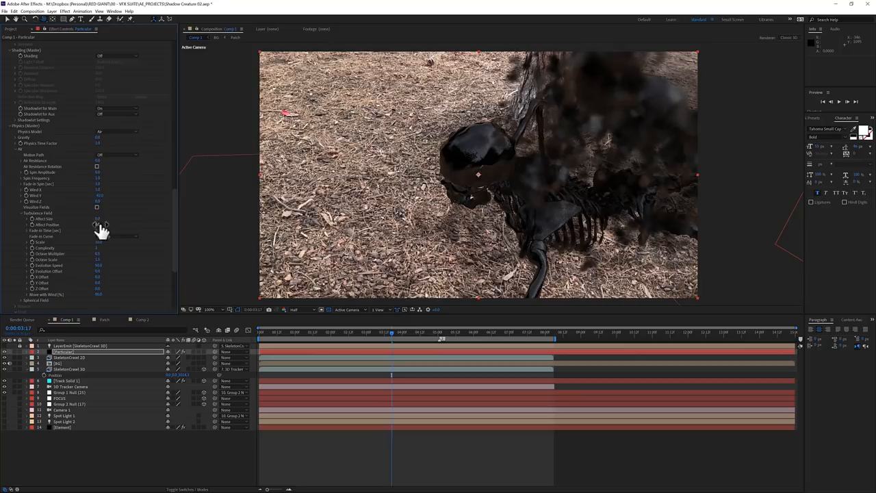
# Duplicate Particular into ParticularFront and ParticularBack and import the SkeletonDepth sequence
pyautogui.click(838, 101)
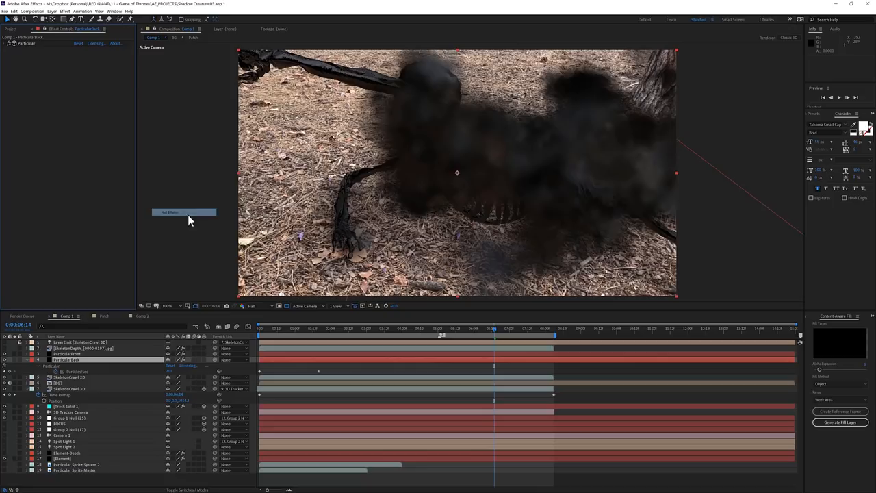
# Matte ParticularBack with SkeletonDepth luminance via Set Matte, then select the depth layer's Curves
pyautogui.click(184, 212)
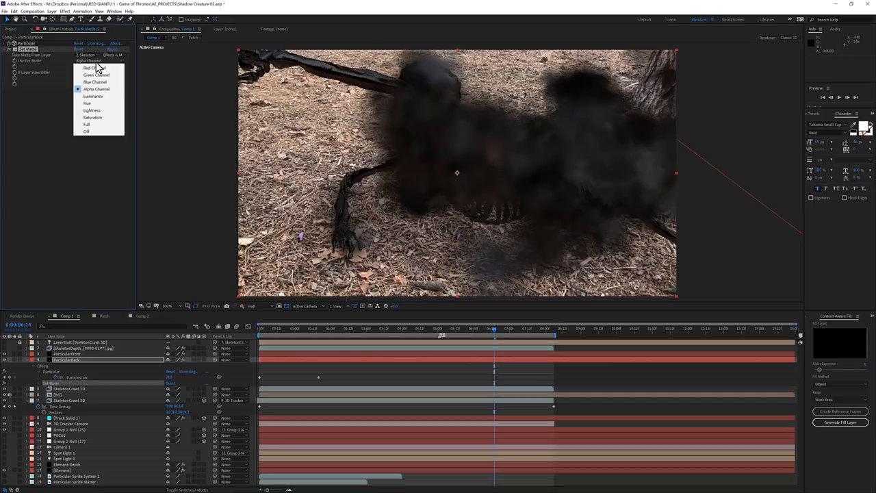
pyautogui.click(93, 96)
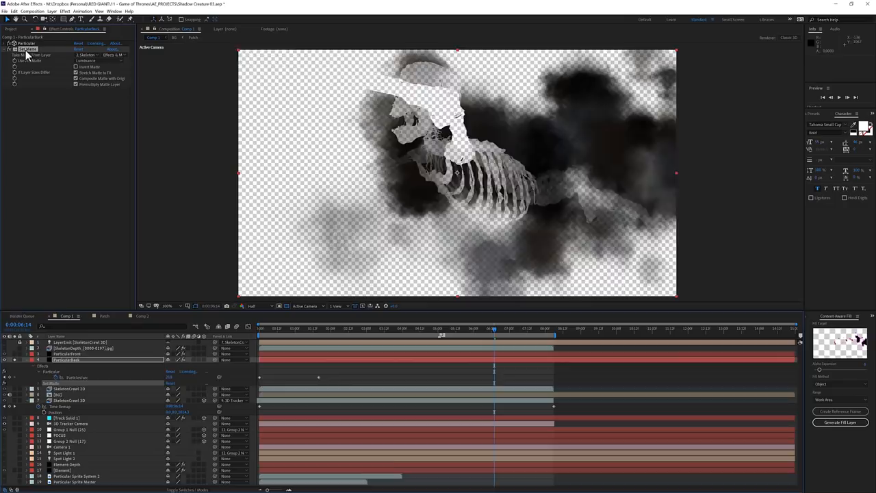
pyautogui.click(84, 348)
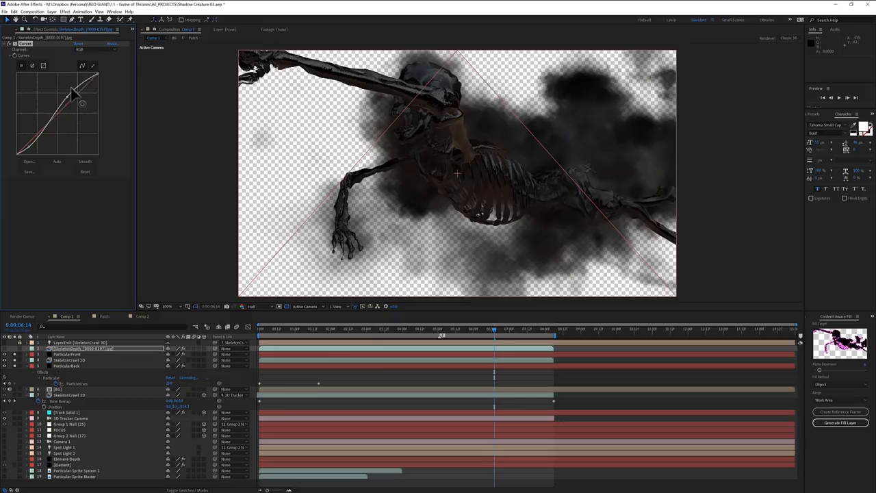
# Reshape the SkeletonDepth Curves to increase contrast in the smoke mask
pyautogui.moveTo(74, 95); pyautogui.dragTo(58, 144)
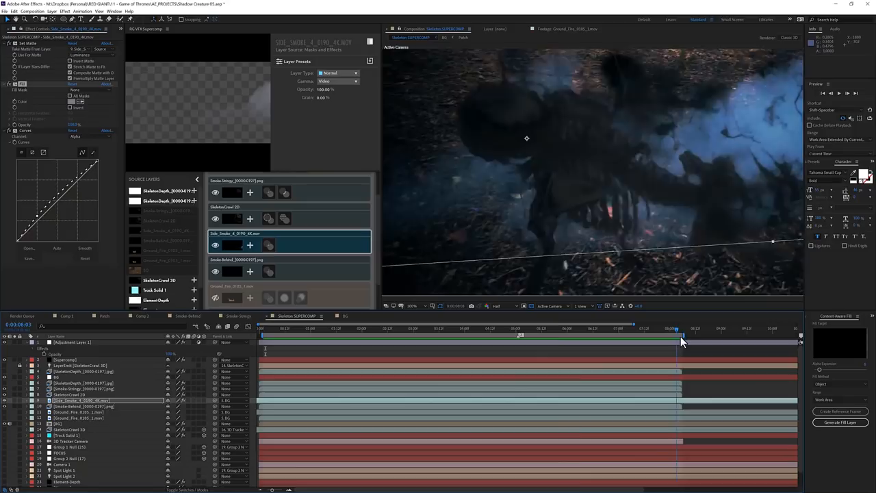
# Review the night-graded creature shot at mid, early and later frames of the timeline
pyautogui.click(557, 335)
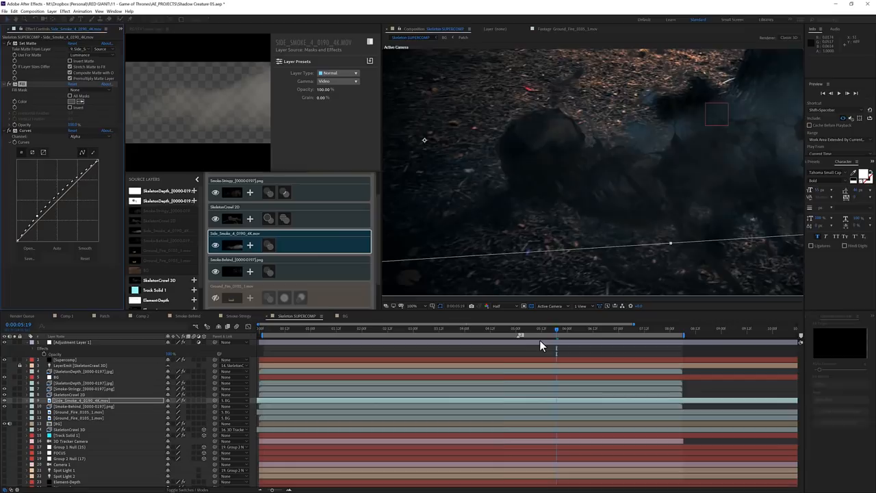
pyautogui.click(333, 329)
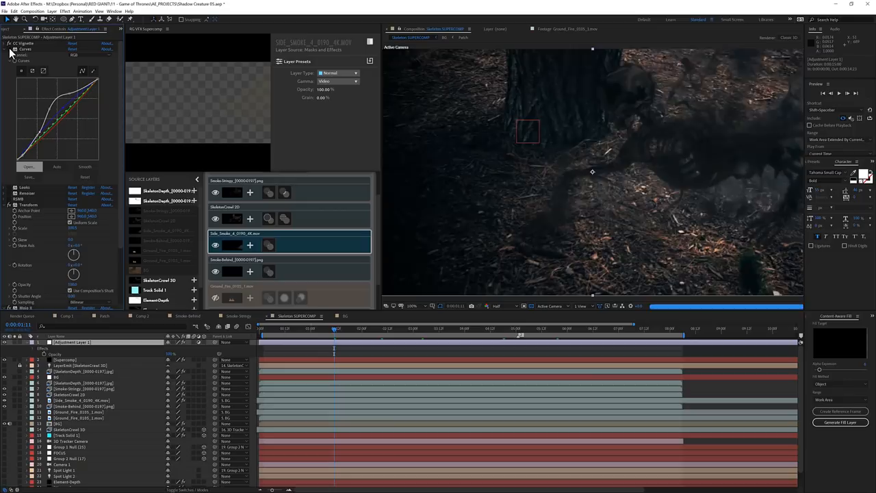
pyautogui.click(561, 328)
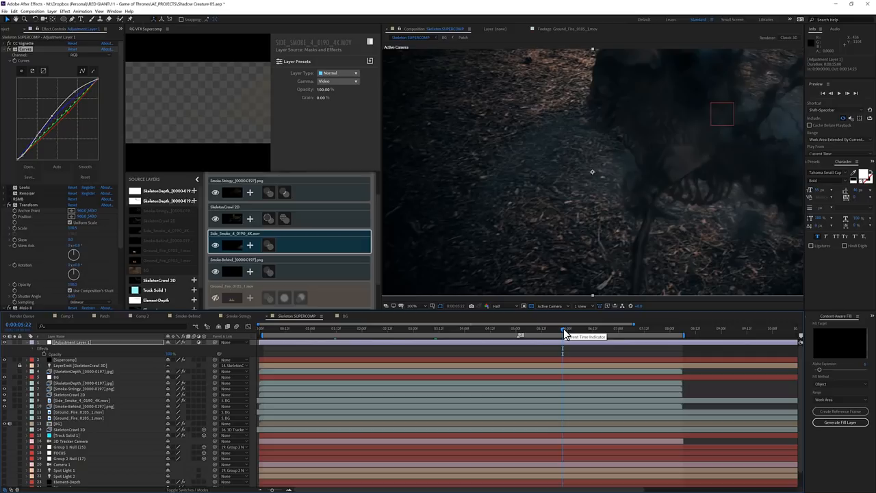